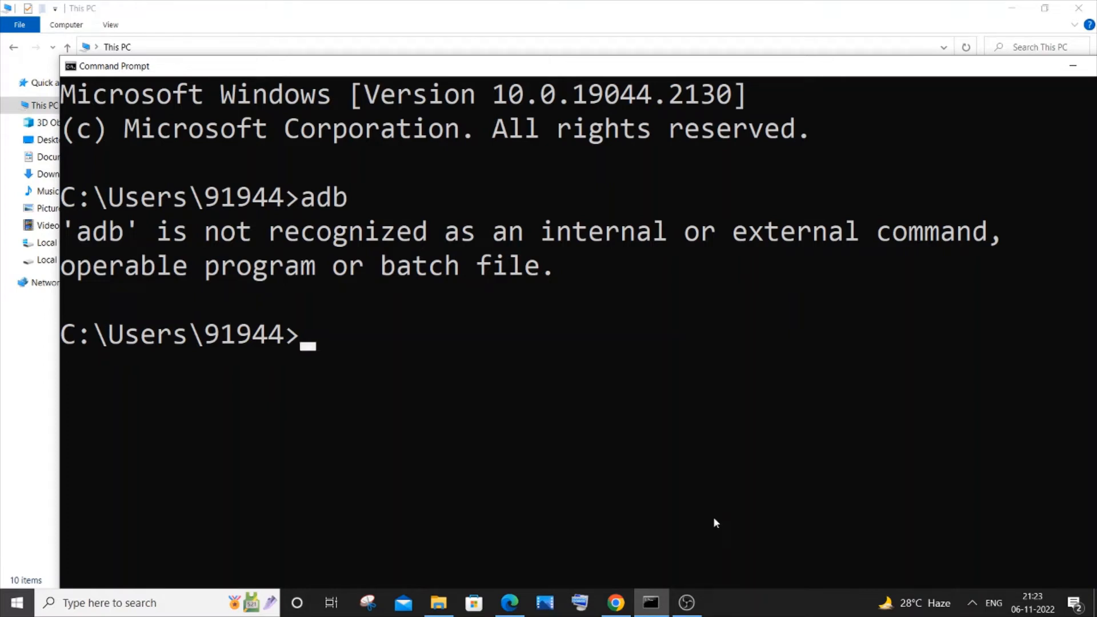
{"action": "mouse_move", "coordinate": [670, 474]}
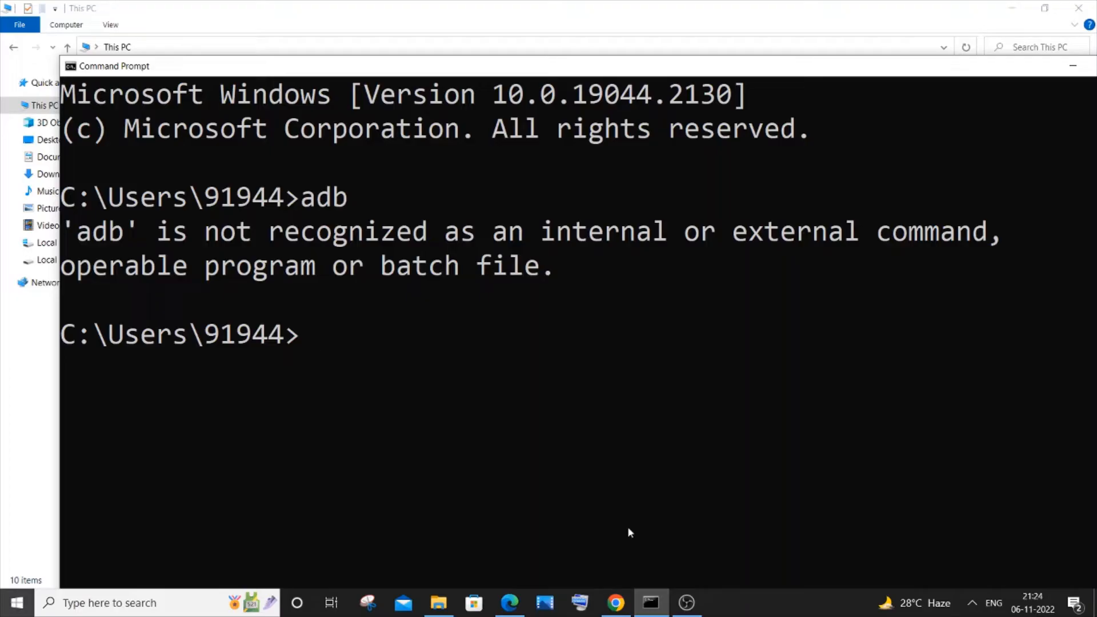
{"action": "mouse_move", "coordinate": [622, 568]}
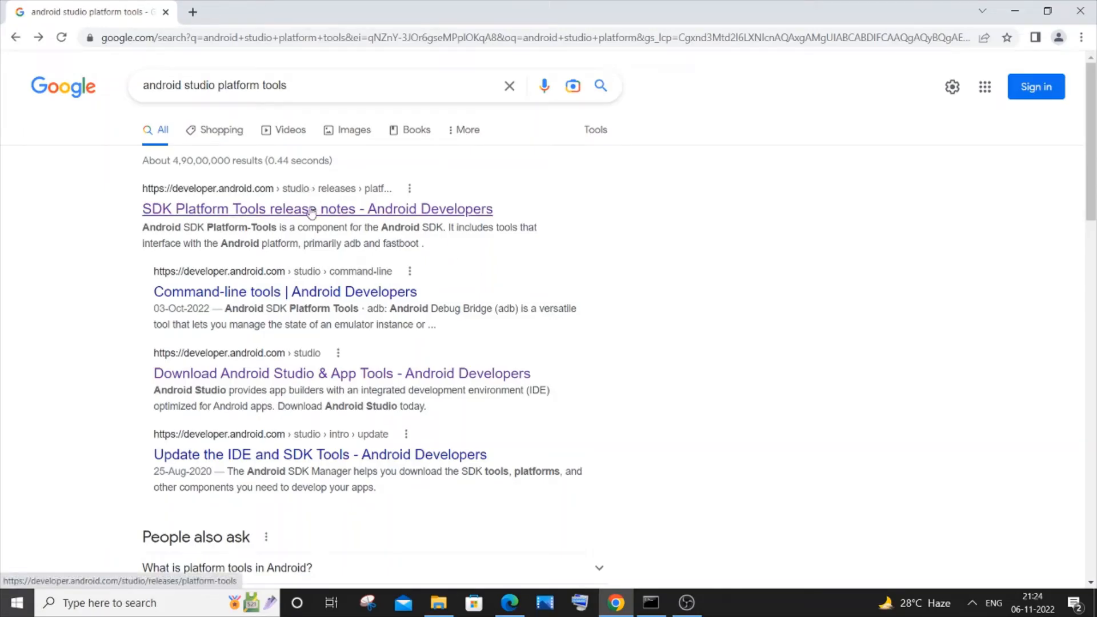
Open the 'SDK Platform Tools release notes - Android Developers' Google result
{"action": "left_click", "coordinate": [316, 208]}
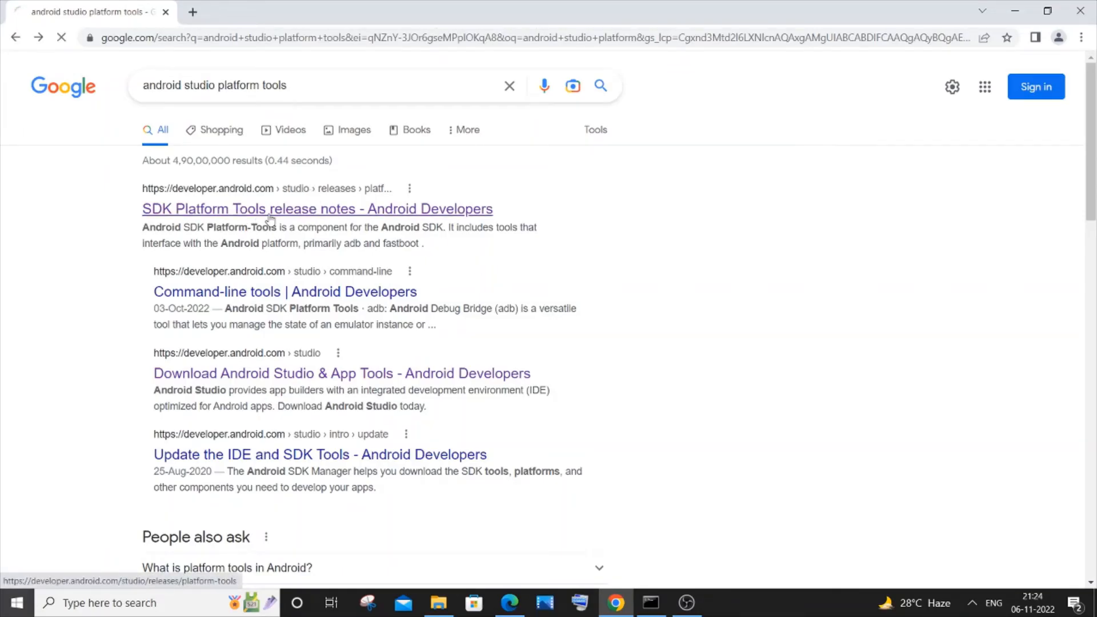
{"action": "left_click", "coordinate": [317, 208]}
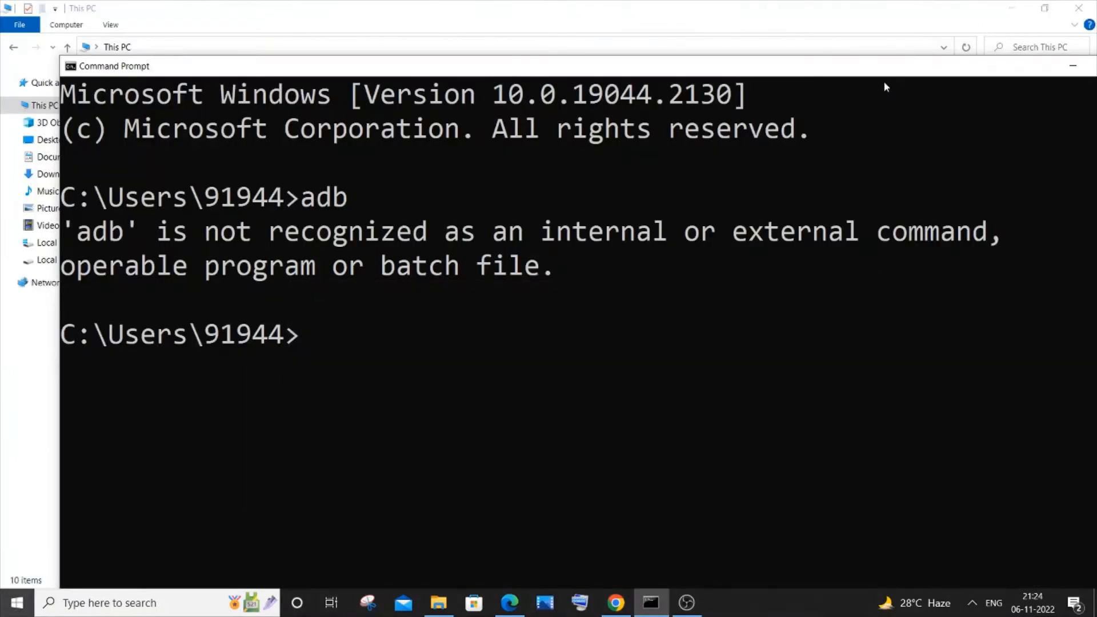
{"action": "mouse_move", "coordinate": [768, 211]}
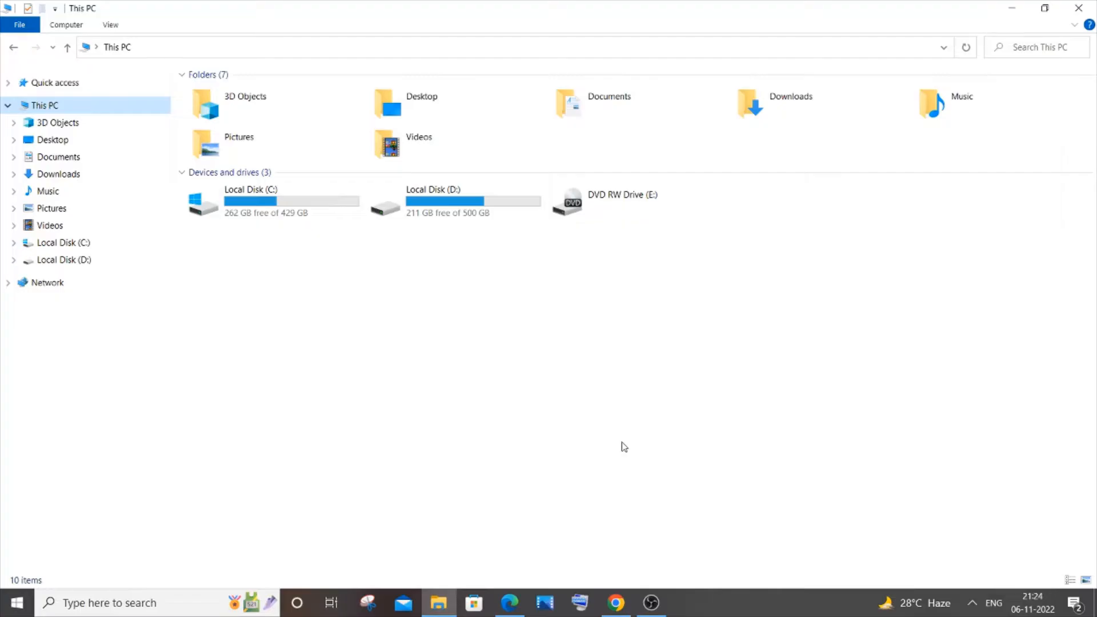
Navigate into Local Disk (C:) > Users > the user's home folder
{"action": "left_click", "coordinate": [273, 201]}
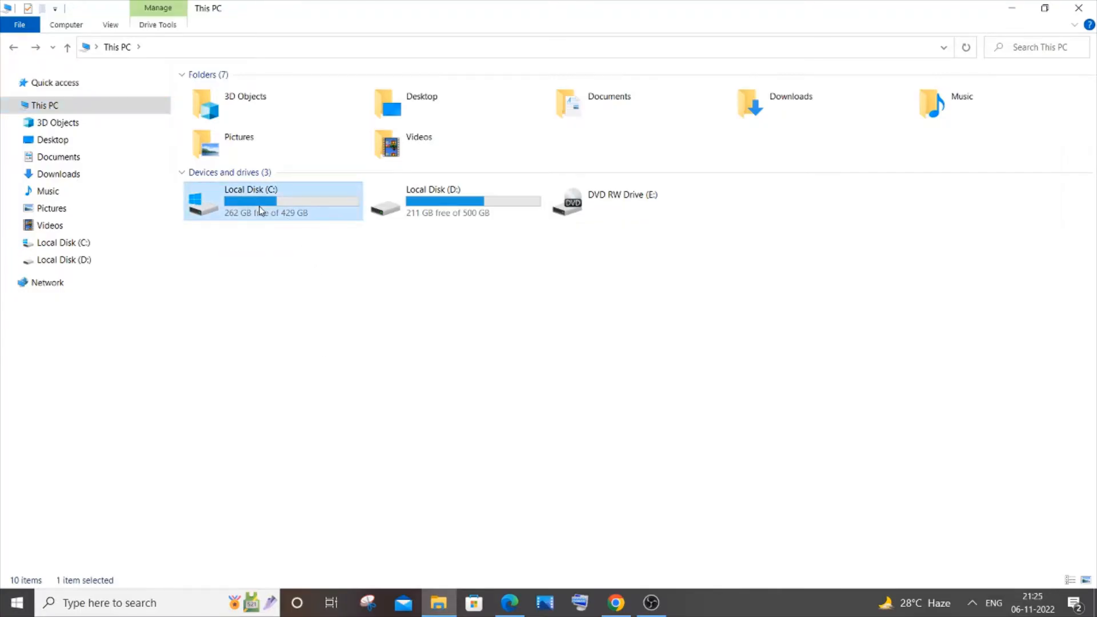
{"action": "double_click", "coordinate": [273, 202]}
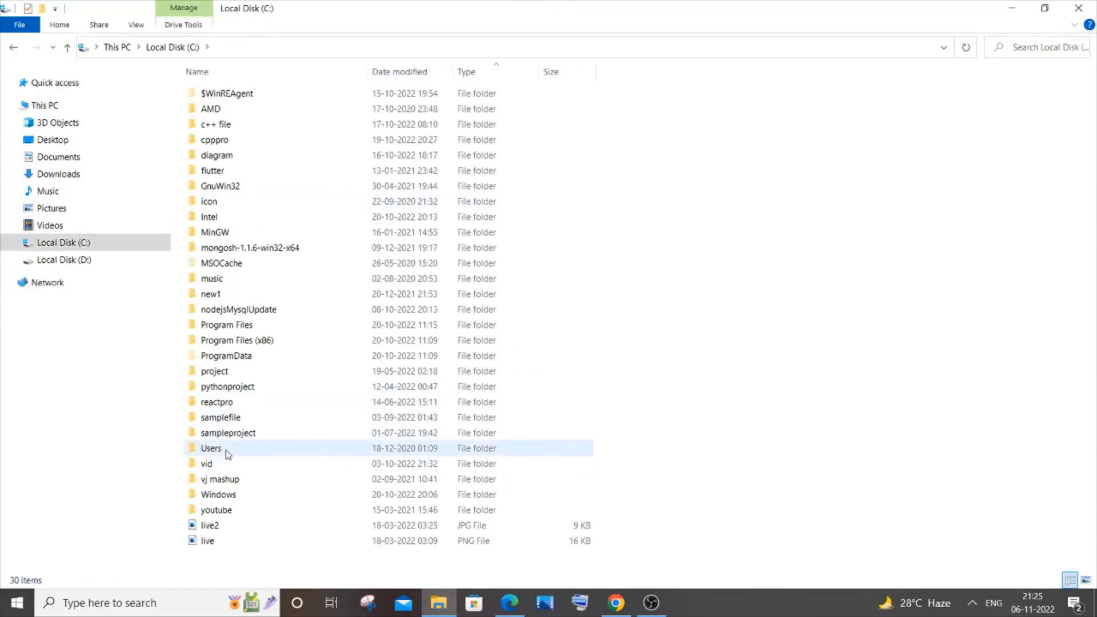
{"action": "double_click", "coordinate": [210, 448]}
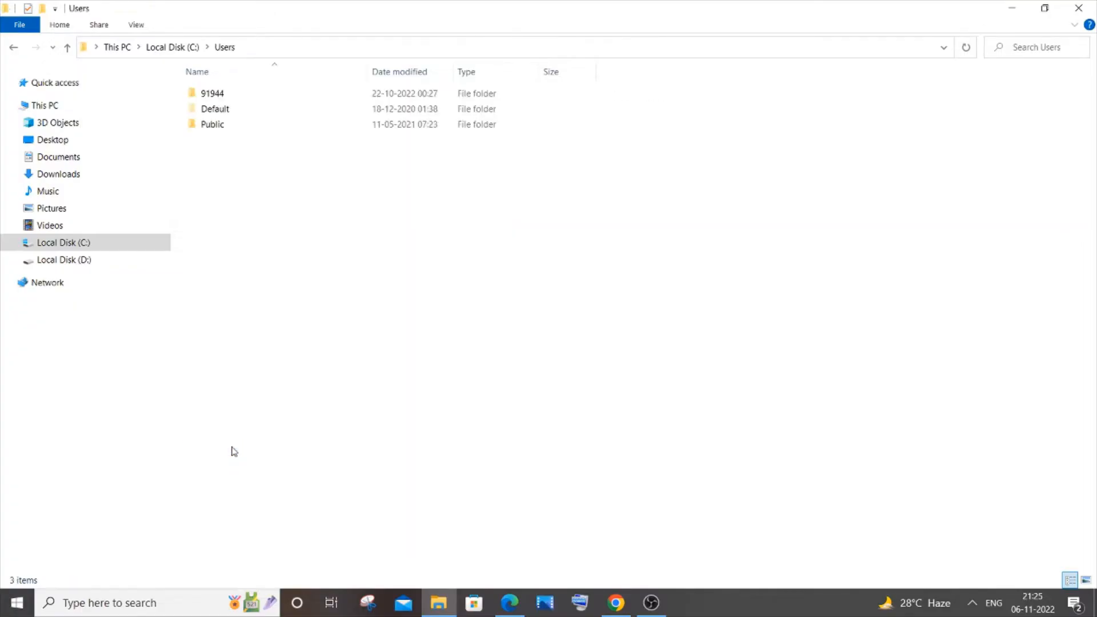
{"action": "left_click", "coordinate": [213, 92]}
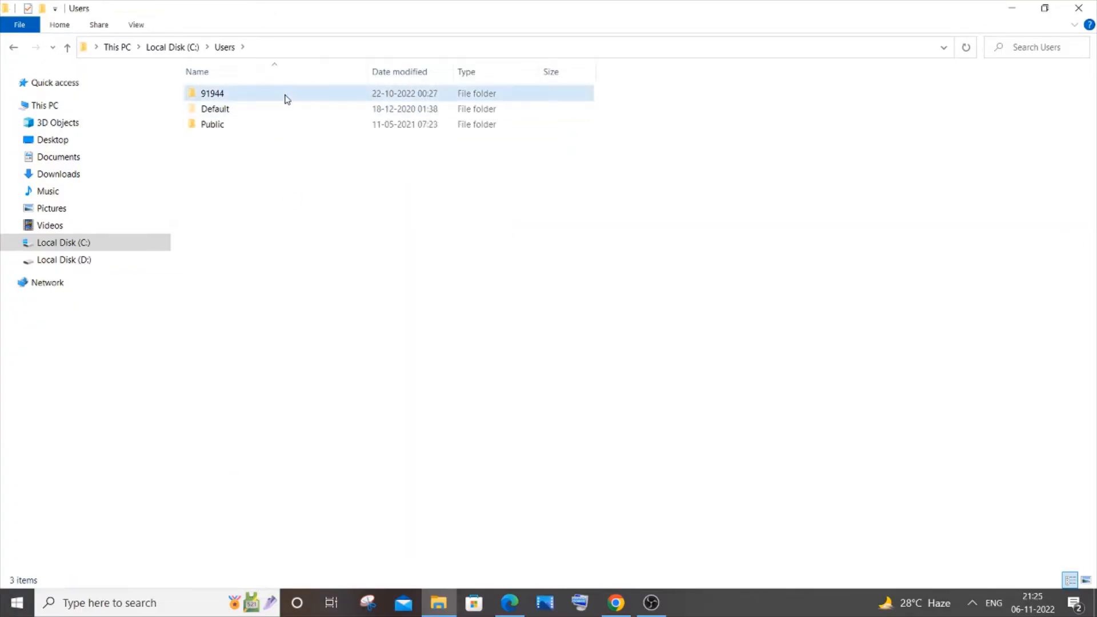
{"action": "double_click", "coordinate": [213, 92]}
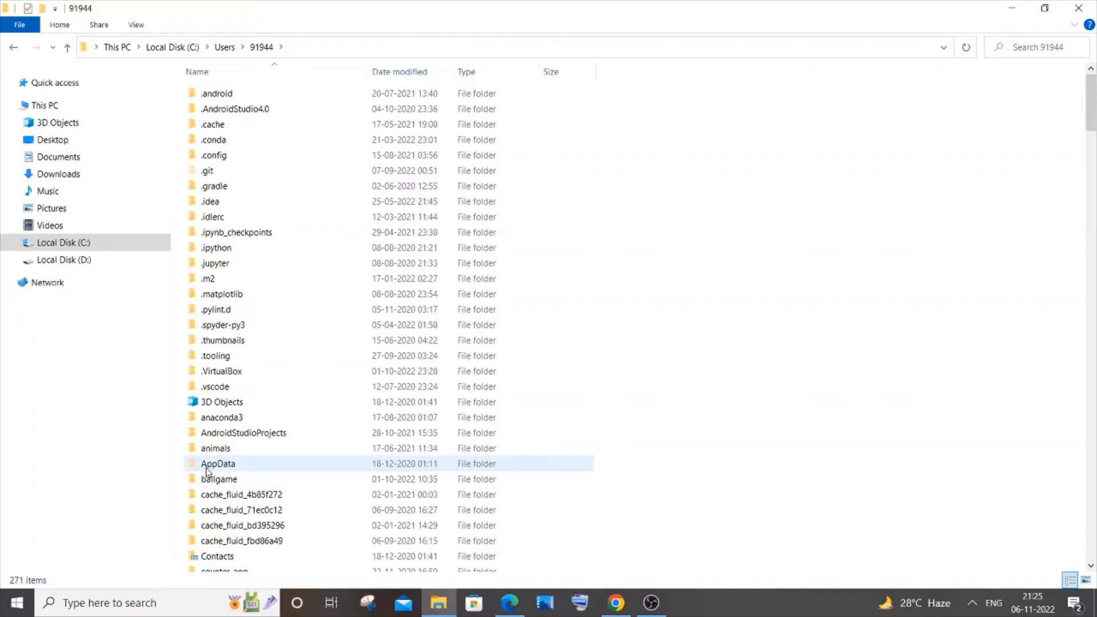
{"action": "mouse_move", "coordinate": [225, 472]}
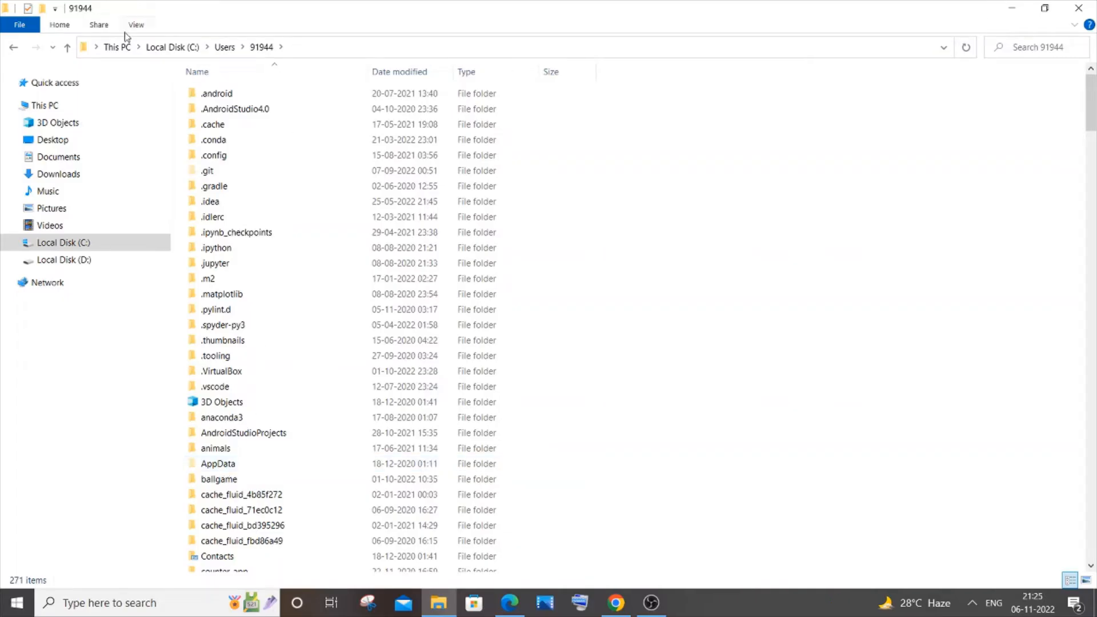
{"action": "left_click", "coordinate": [136, 24]}
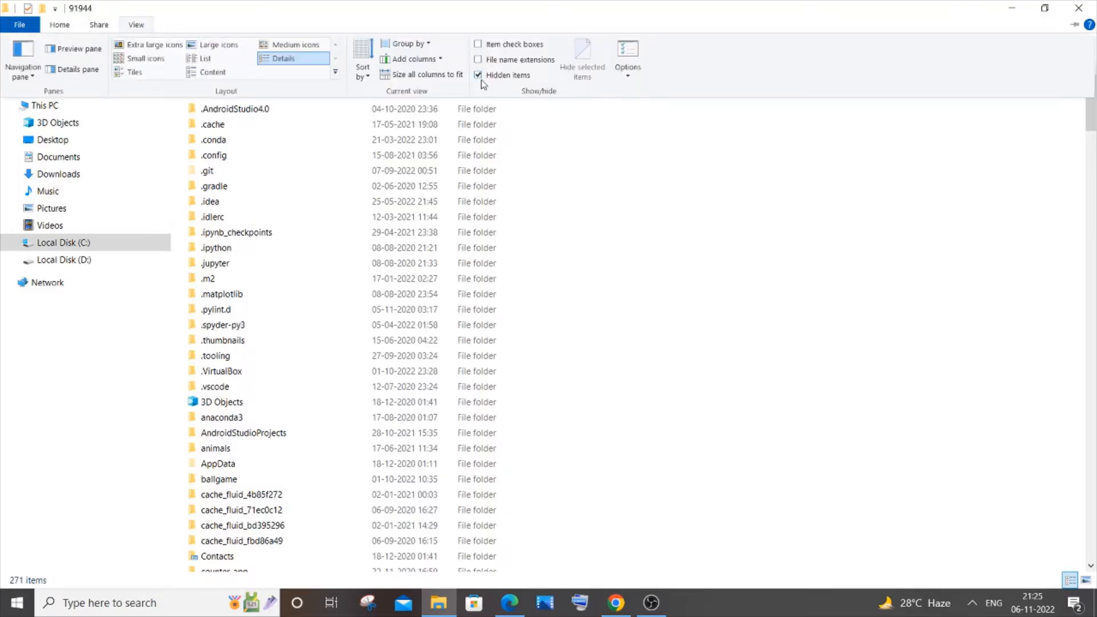
{"action": "mouse_move", "coordinate": [274, 418]}
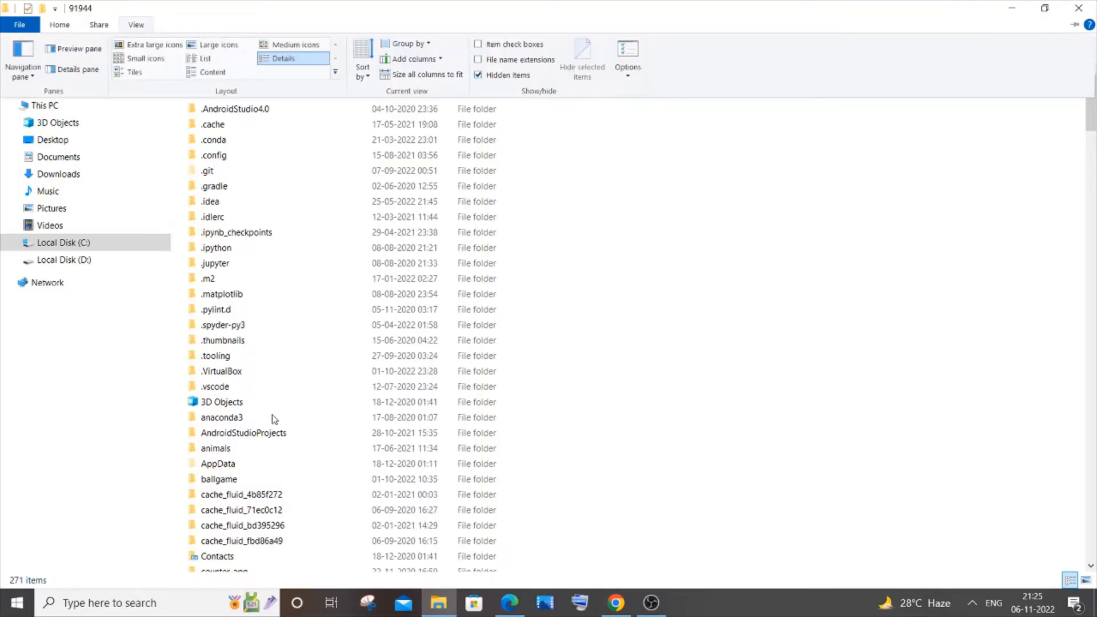
{"action": "left_click", "coordinate": [217, 463]}
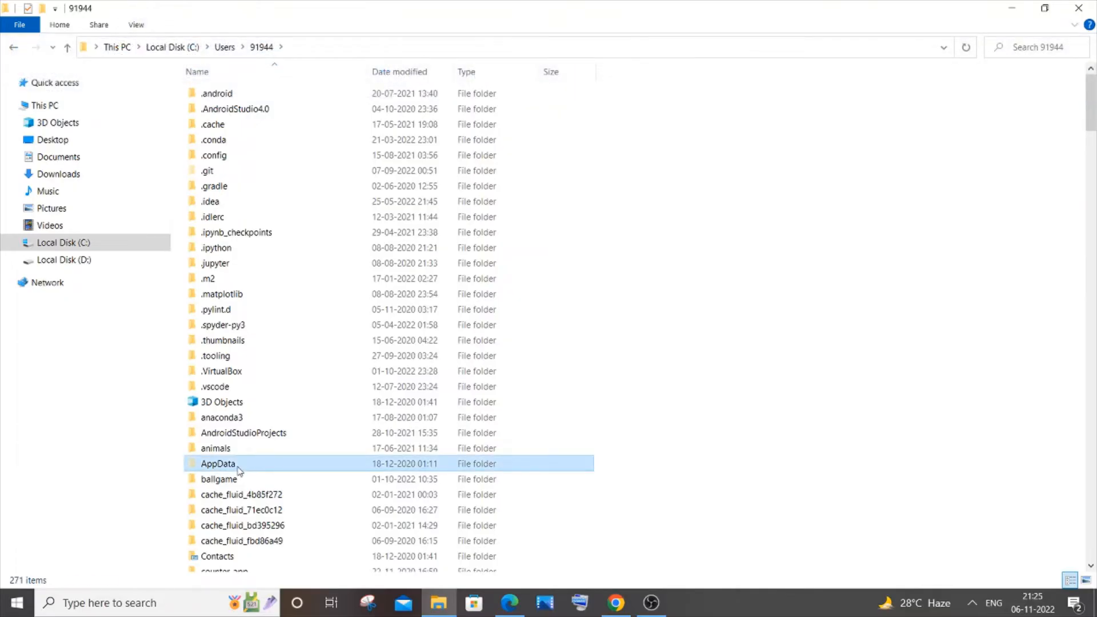
Navigate through AppData > Local > Android > Sdk into the platform-tools folder with adb and fastboot
{"action": "double_click", "coordinate": [217, 463]}
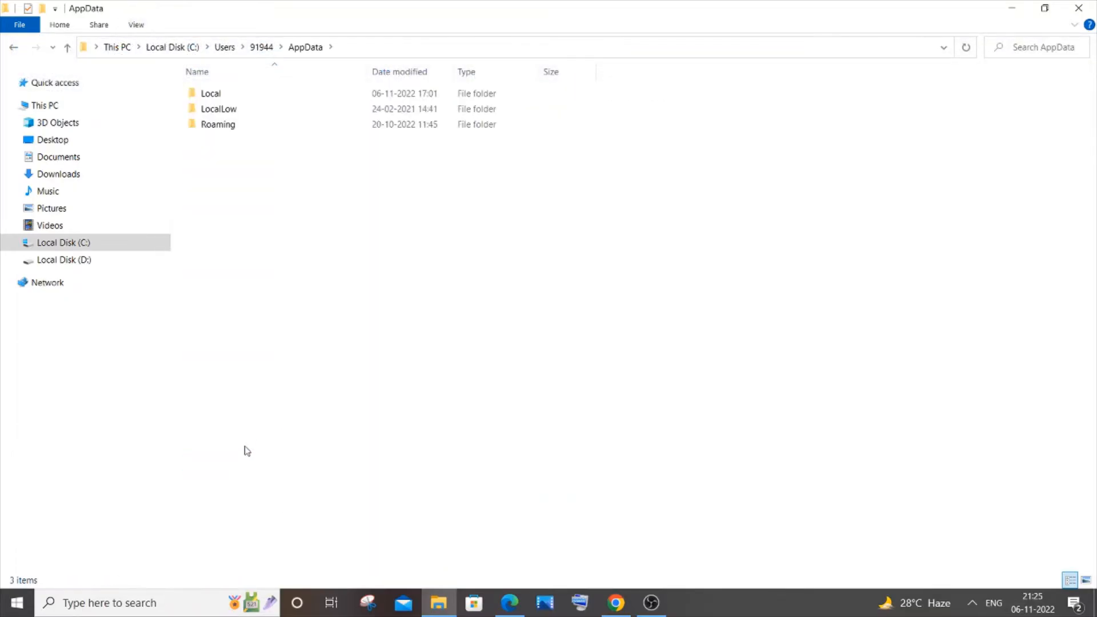
{"action": "mouse_move", "coordinate": [251, 5]}
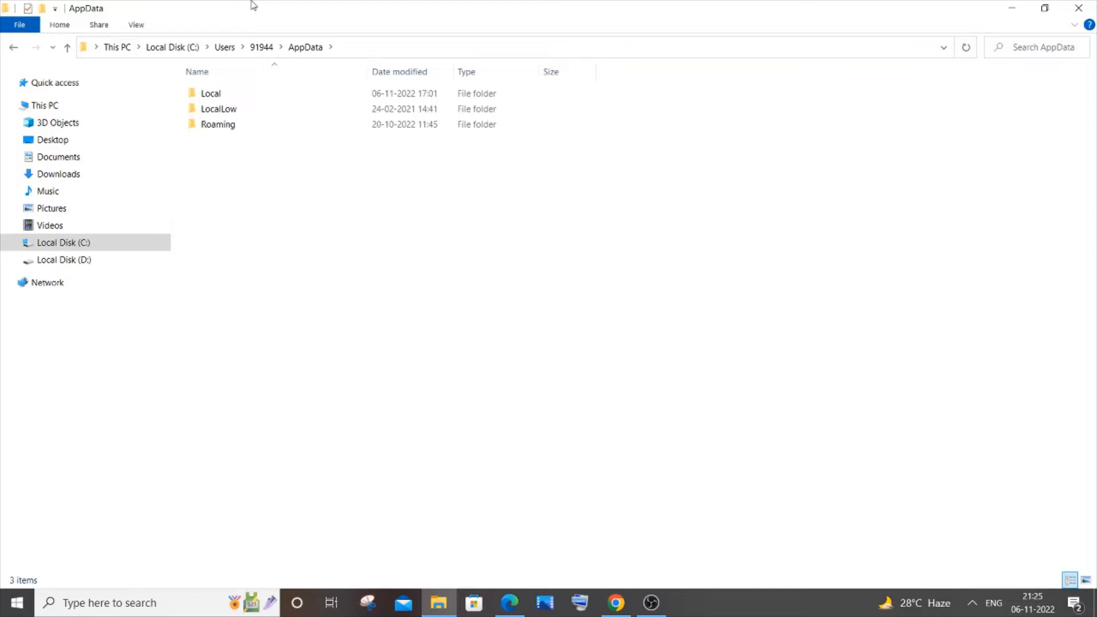
{"action": "double_click", "coordinate": [211, 93]}
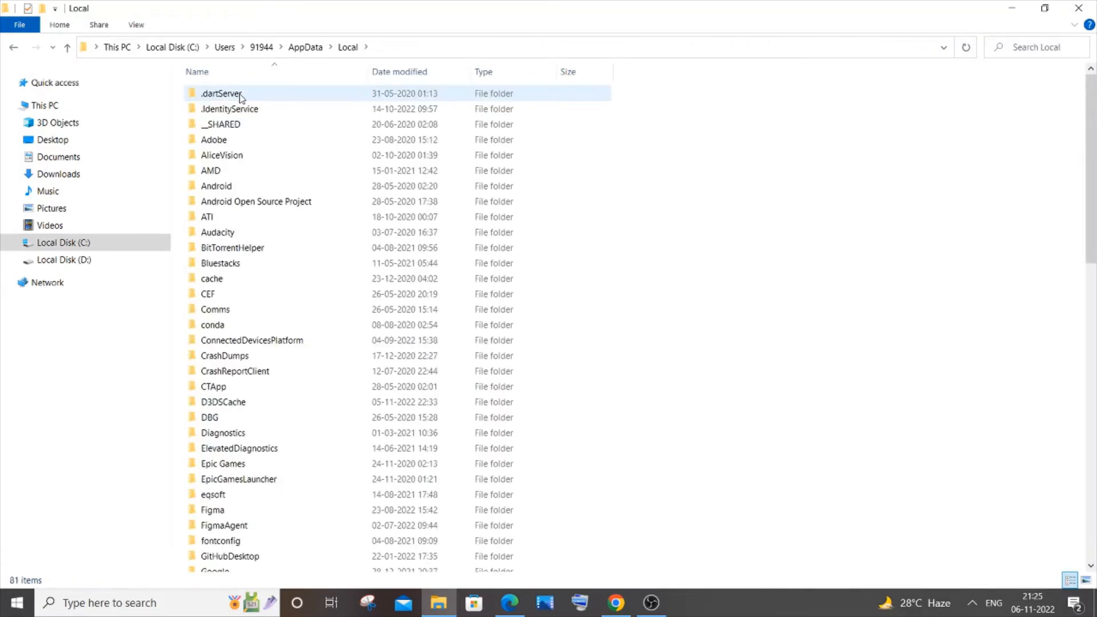
{"action": "double_click", "coordinate": [216, 185]}
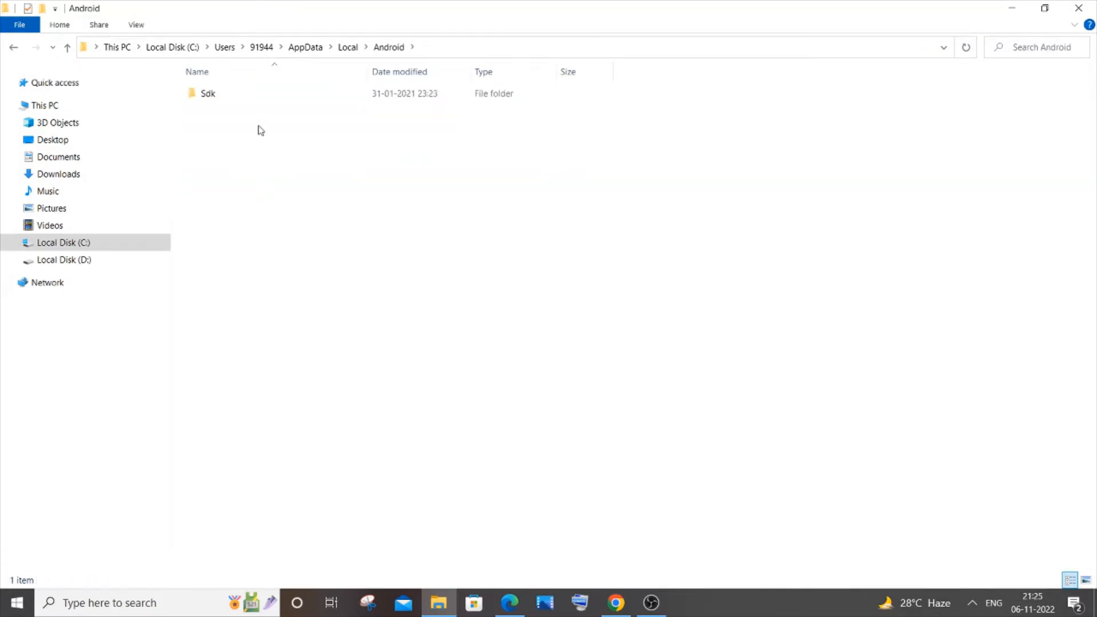
{"action": "double_click", "coordinate": [208, 92]}
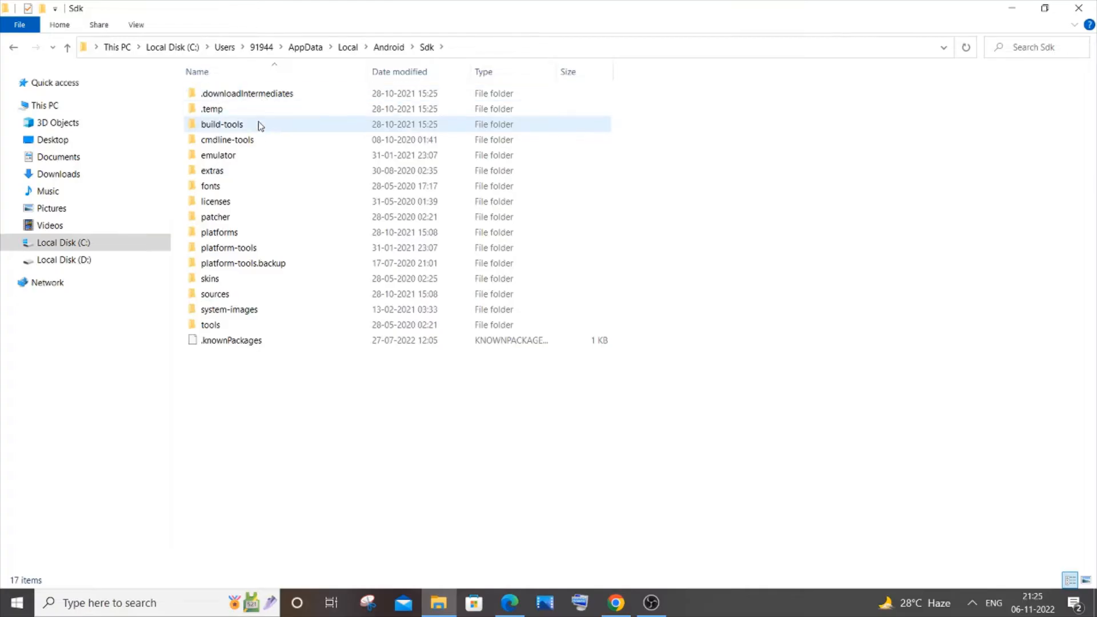
{"action": "left_click", "coordinate": [228, 248]}
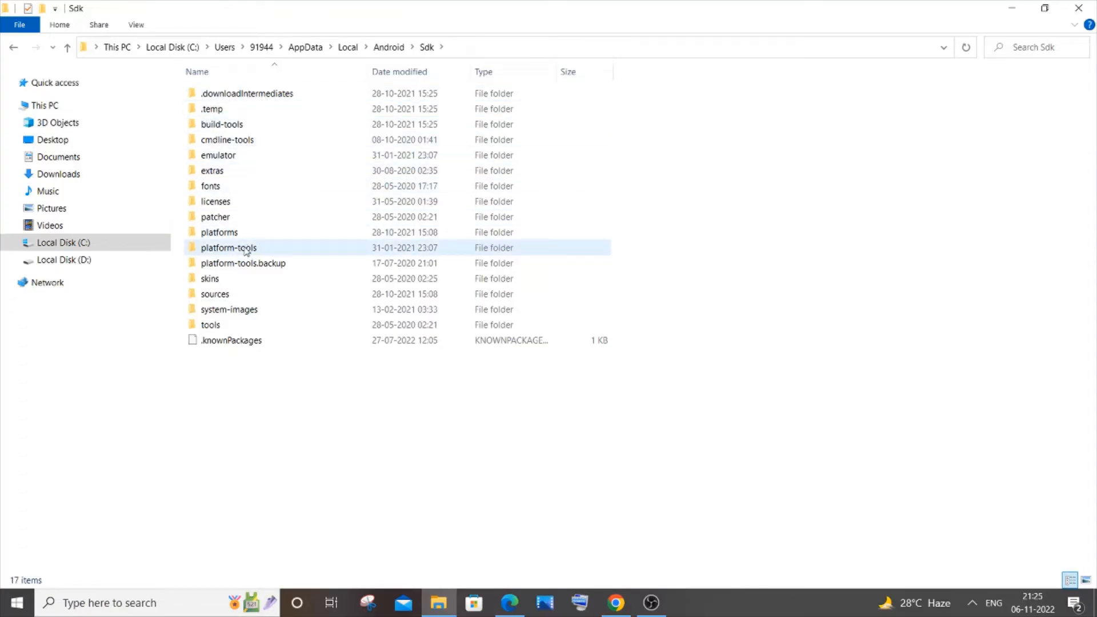
{"action": "double_click", "coordinate": [229, 248]}
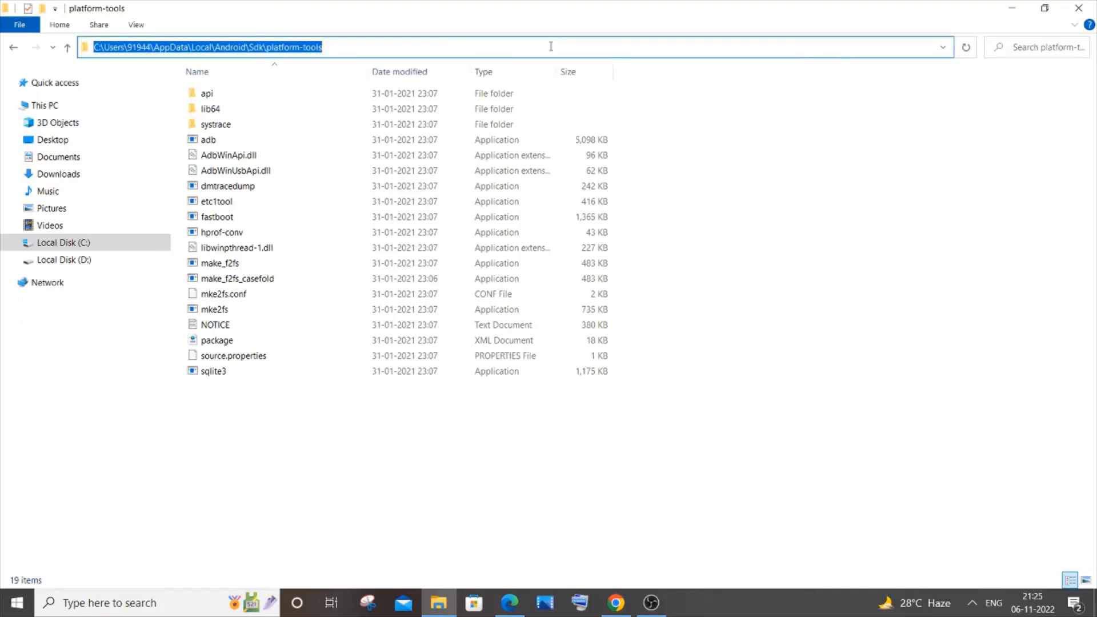
{"action": "mouse_move", "coordinate": [142, 47]}
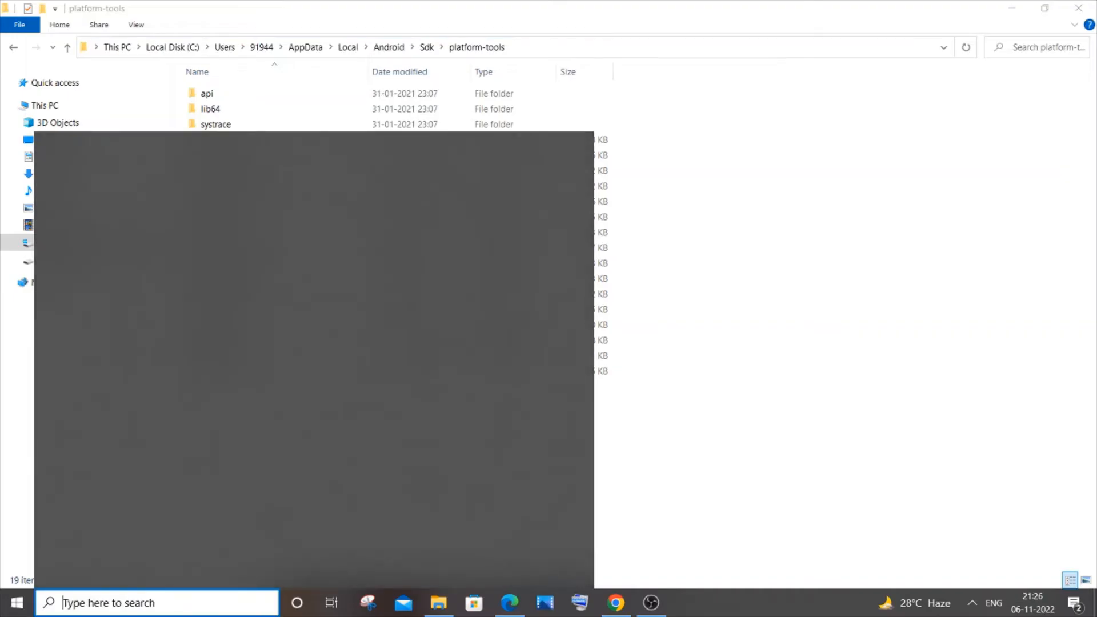
Search 'envi' in Windows and open the Environment Variables dialog from System Properties
{"action": "type", "text": "envi"}
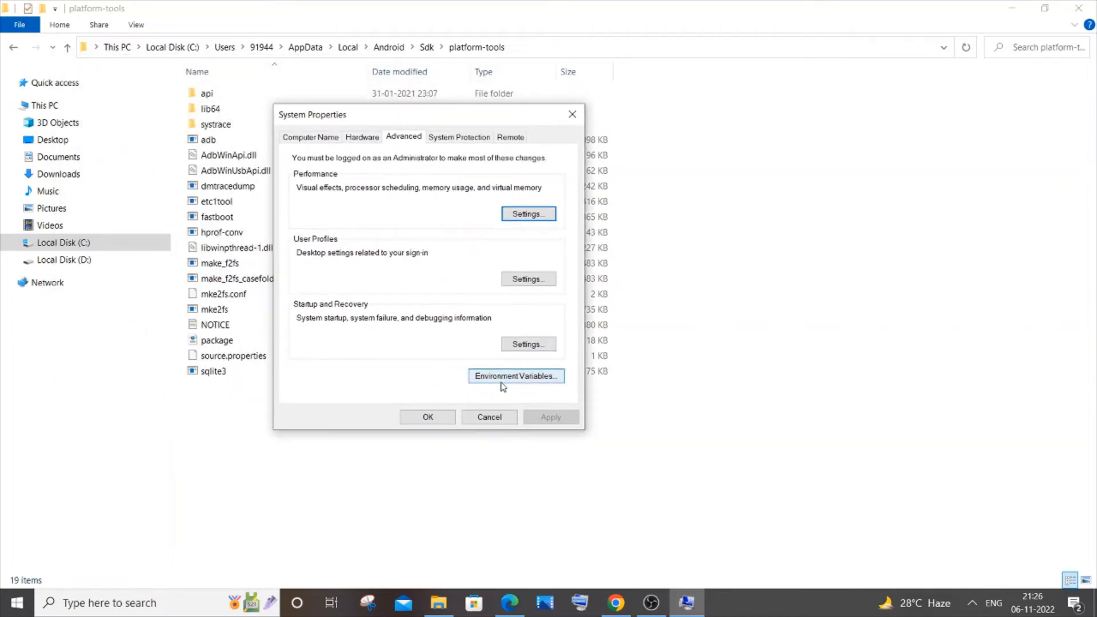
{"action": "left_click", "coordinate": [516, 376]}
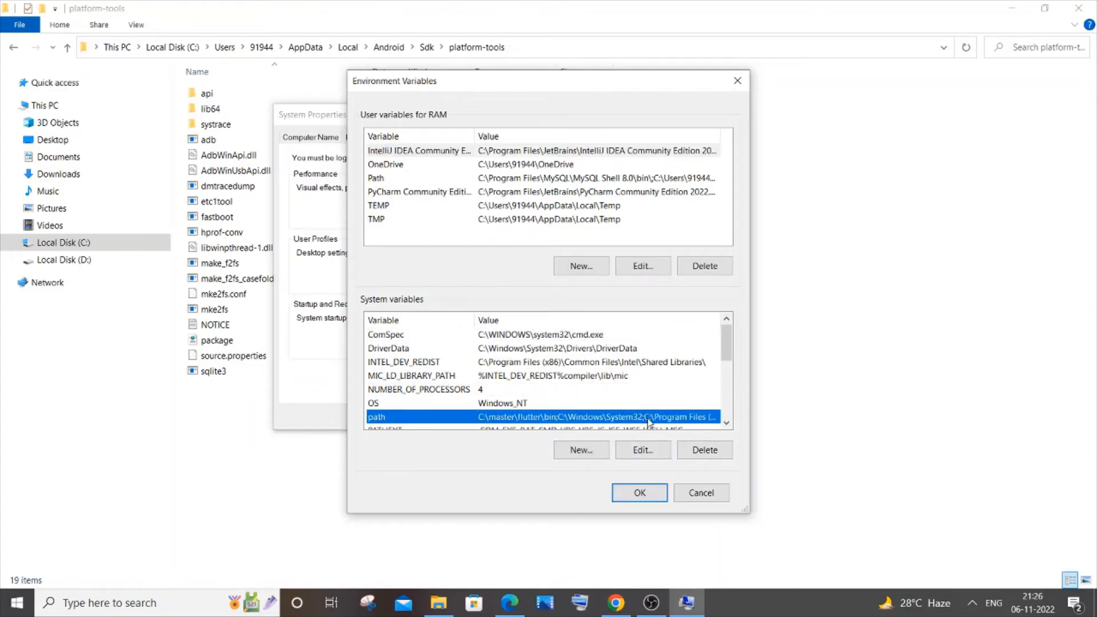
Add C:\Users\91944\AppData\Local\Android\Sdk\platform-tools to the system Path and confirm all dialogs
{"action": "left_click", "coordinate": [641, 450]}
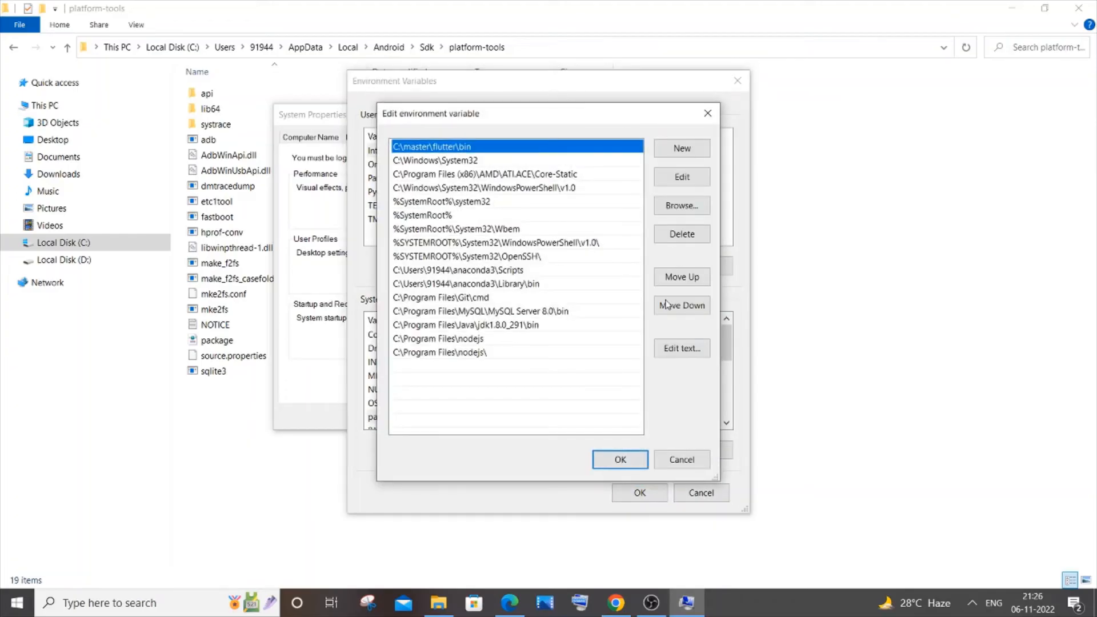
{"action": "left_click", "coordinate": [680, 149]}
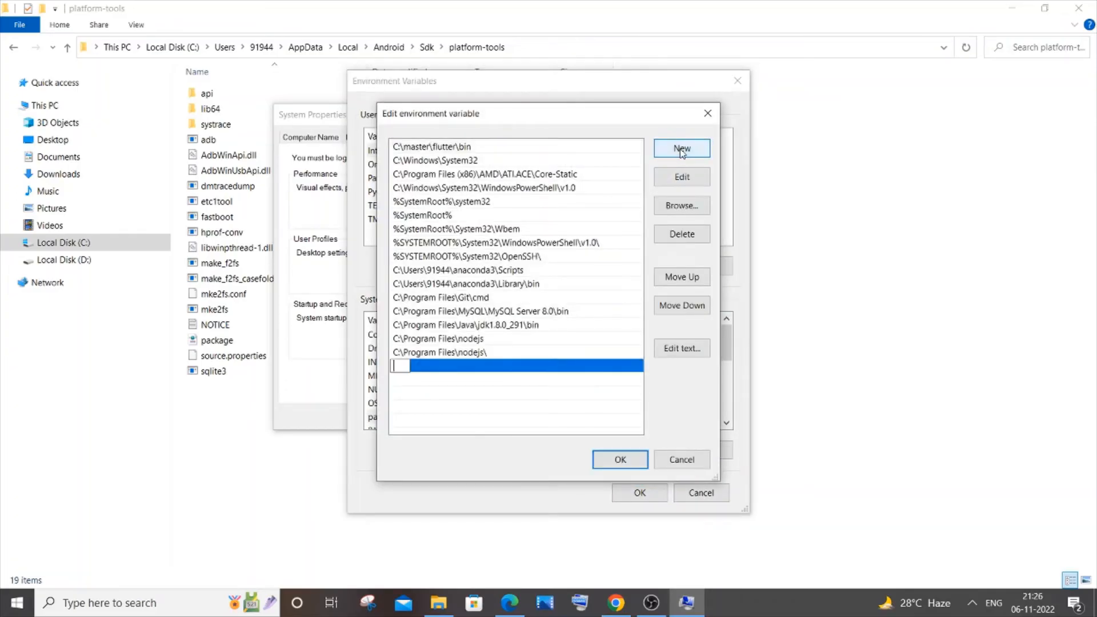
{"action": "type", "text": "C:\\Users\\91944\\AppData\\Local\\Android\\Sdk\\platform-tools"}
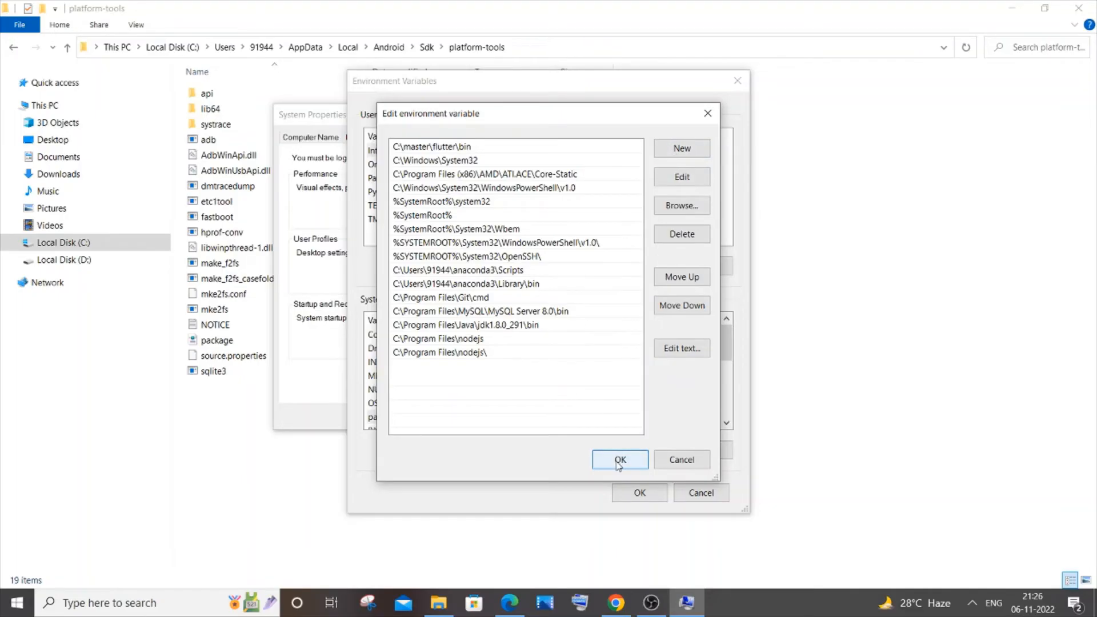
{"action": "left_click", "coordinate": [618, 460]}
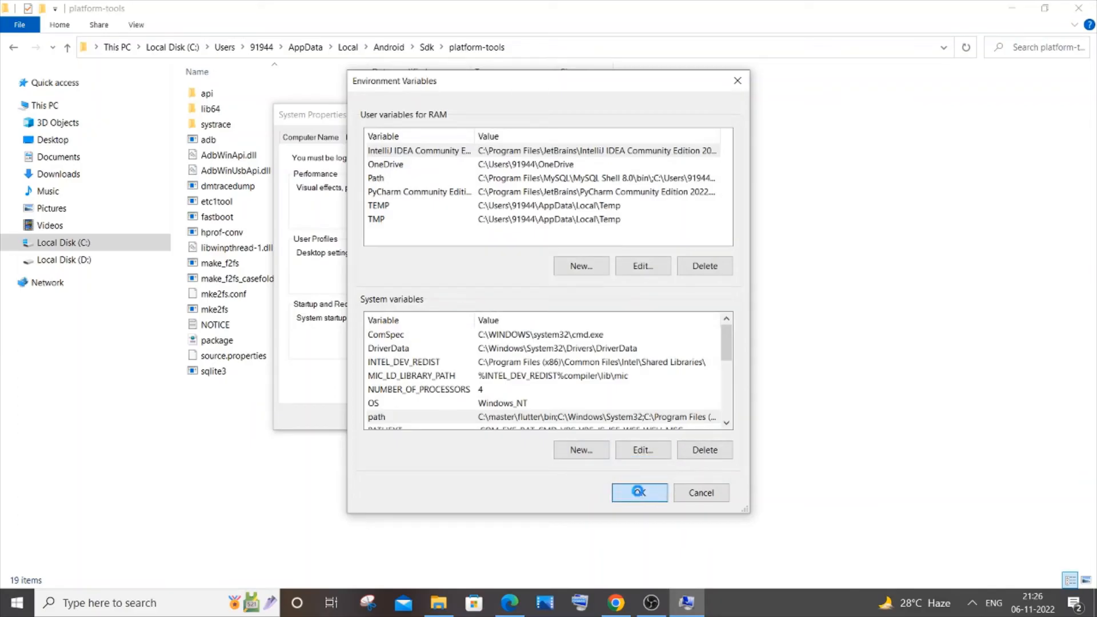
{"action": "left_click", "coordinate": [638, 493]}
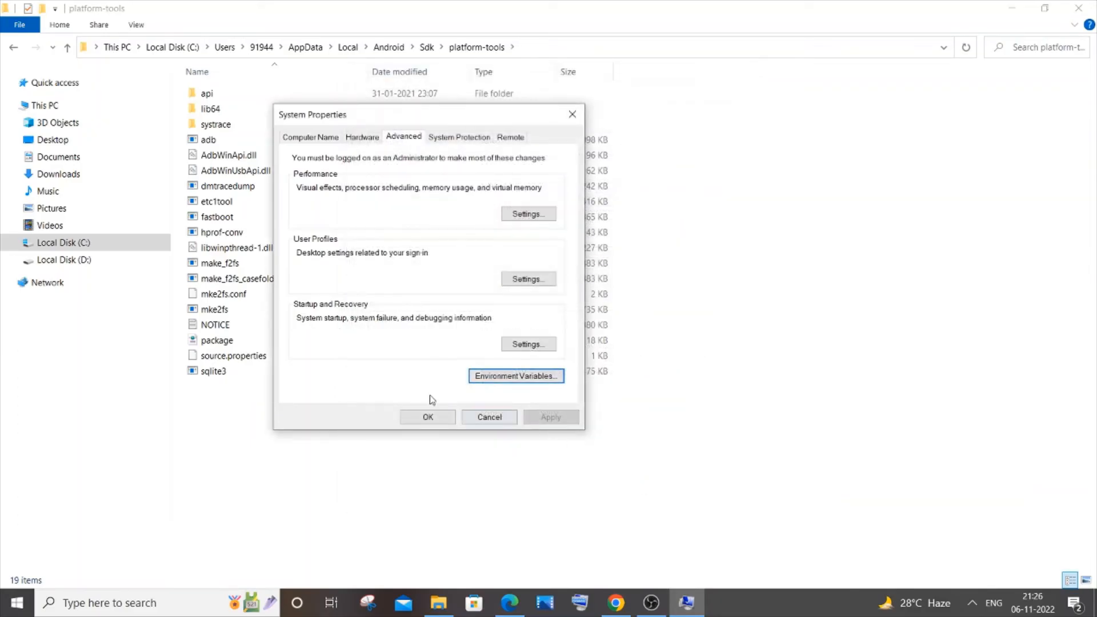
{"action": "left_click", "coordinate": [428, 418]}
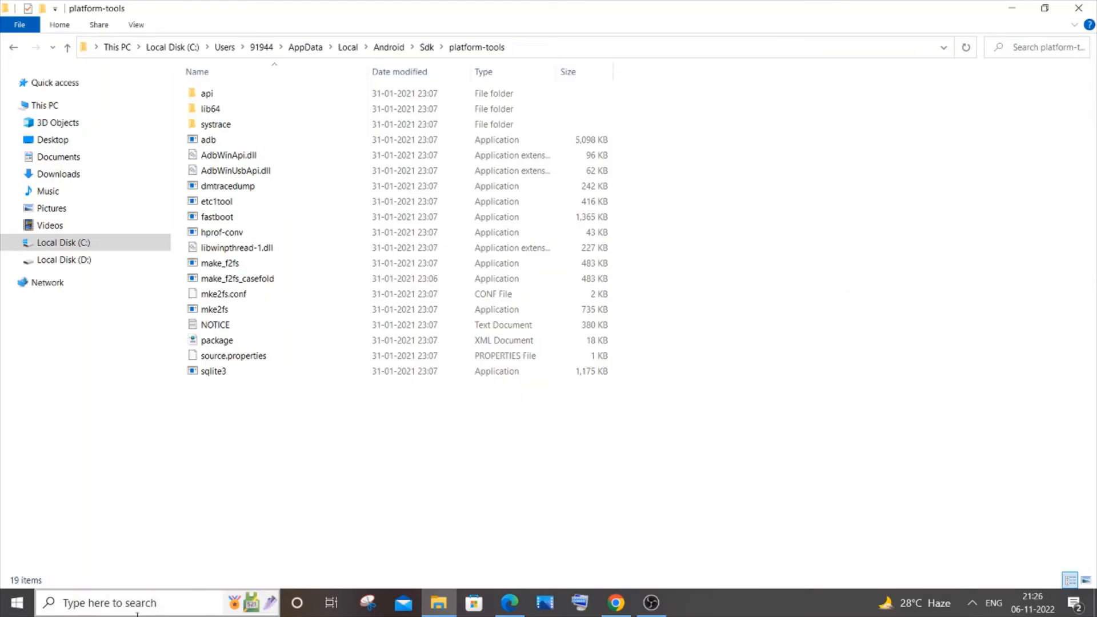
Search 'cmd' and launch a fresh Command Prompt window
{"action": "type", "text": "cm"}
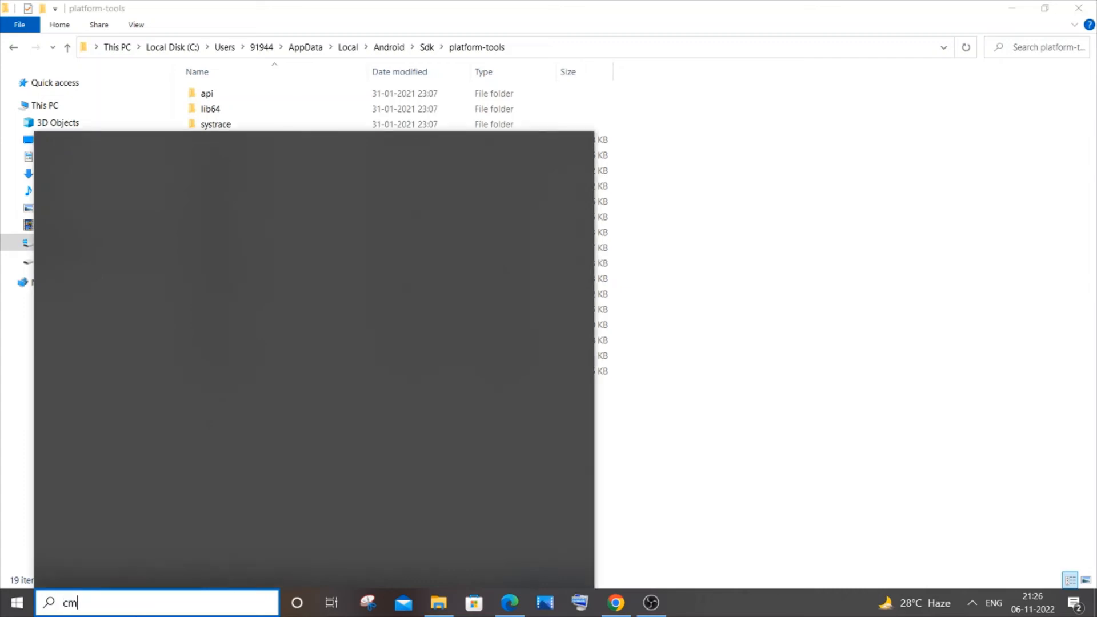
{"action": "type", "text": "d"}
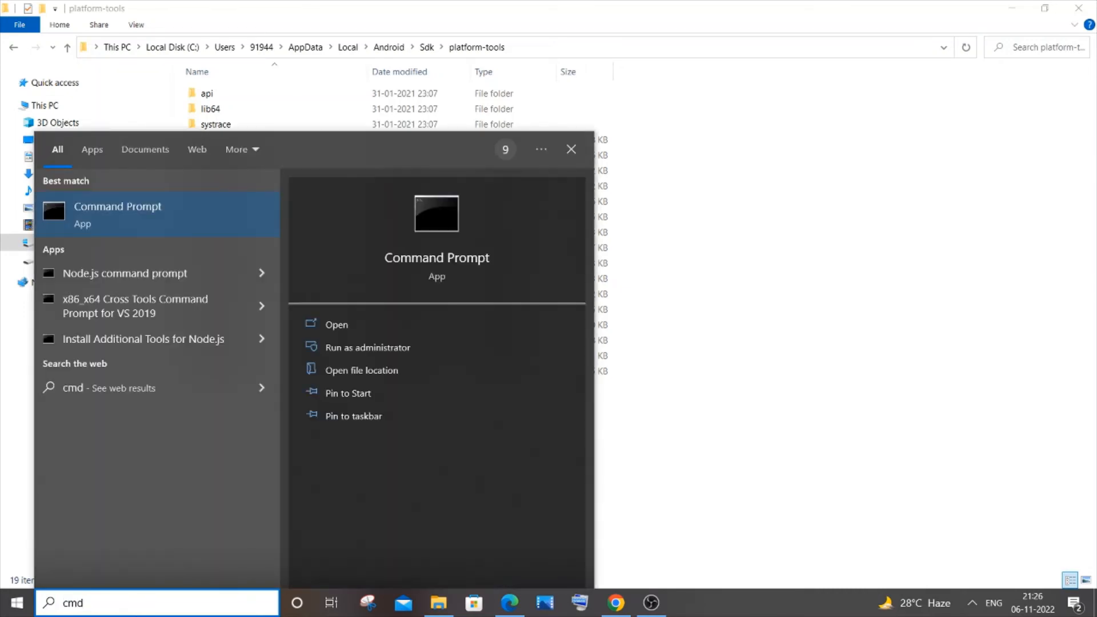
{"action": "left_click", "coordinate": [116, 215]}
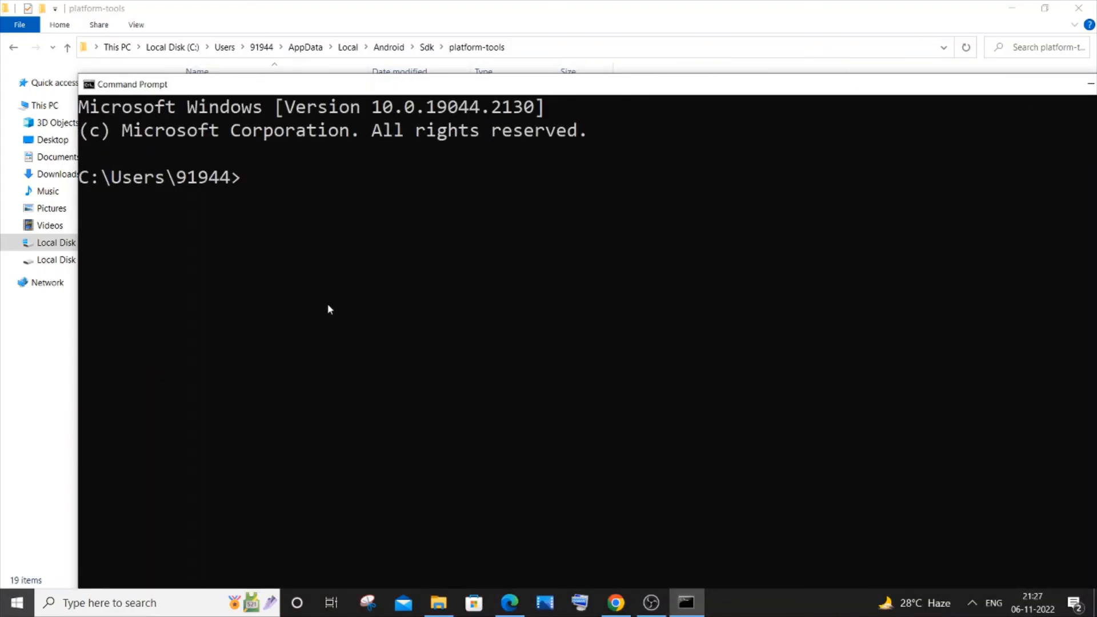
Run adb to print the Android Debug Bridge 1.0.41 help and scroll through it
{"action": "type", "text": "ad"}
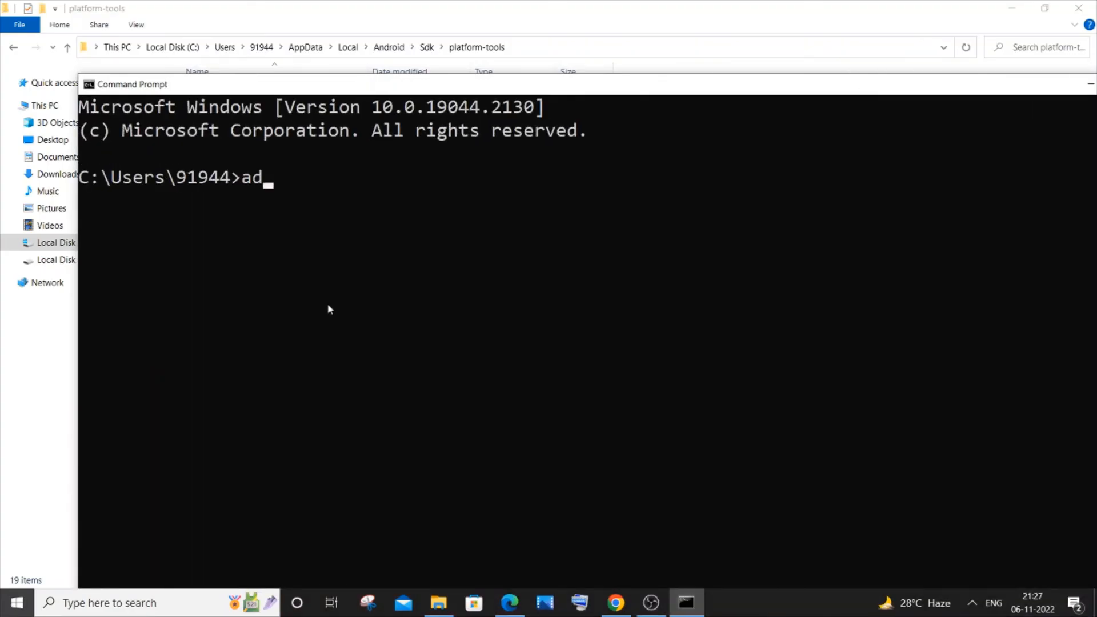
{"action": "type", "text": "b"}
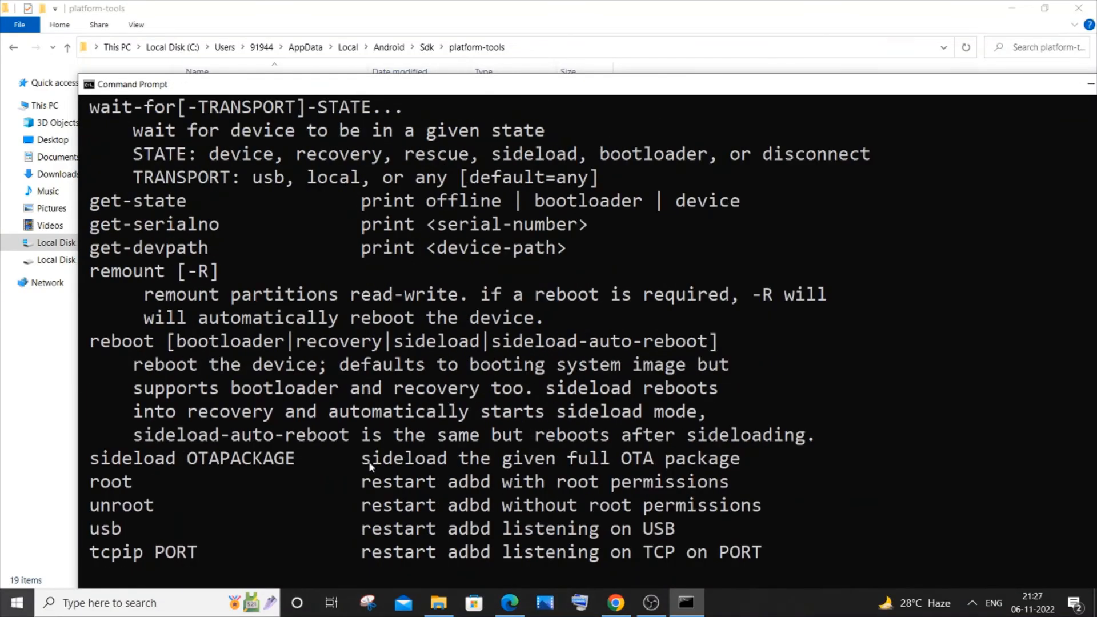
{"action": "scroll", "scroll_direction": "down", "scroll_amount": 3}
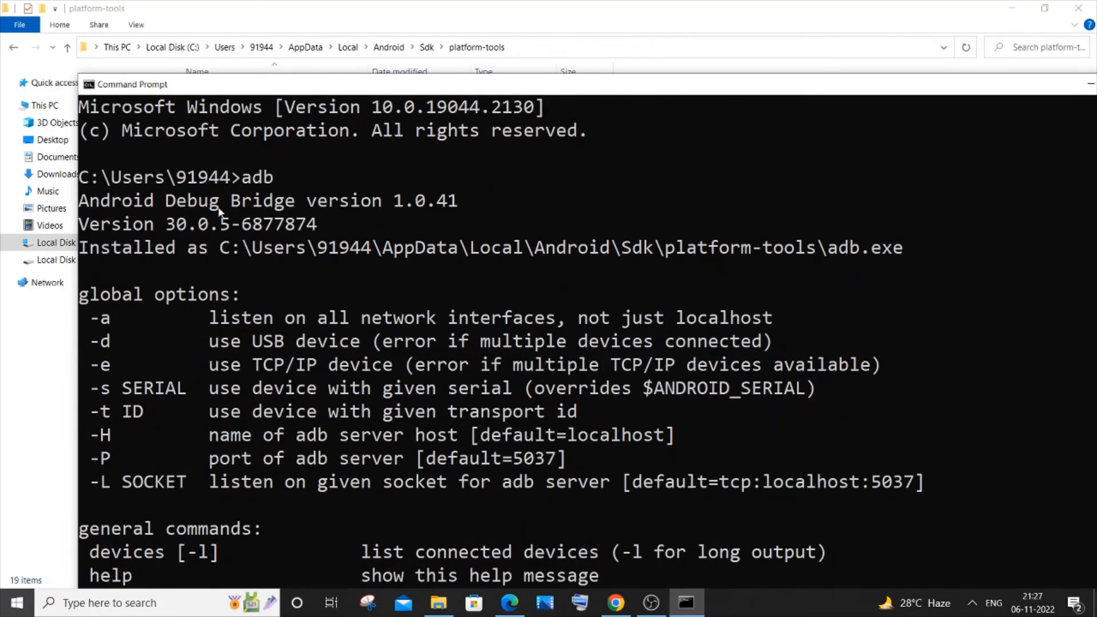
{"action": "mouse_move", "coordinate": [472, 244]}
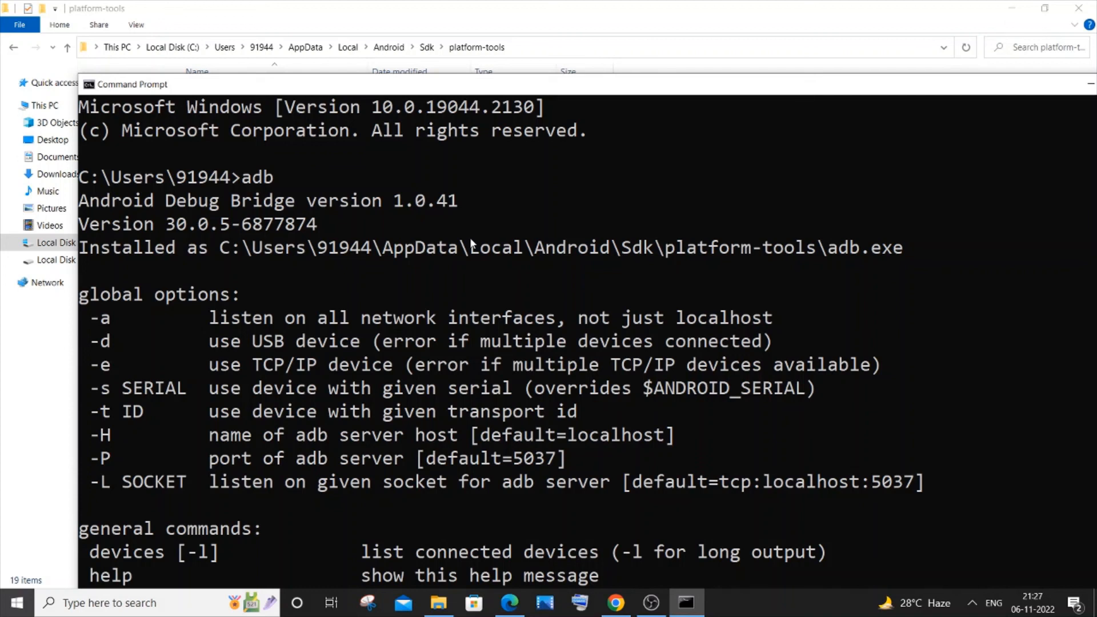
{"action": "mouse_move", "coordinate": [517, 261]}
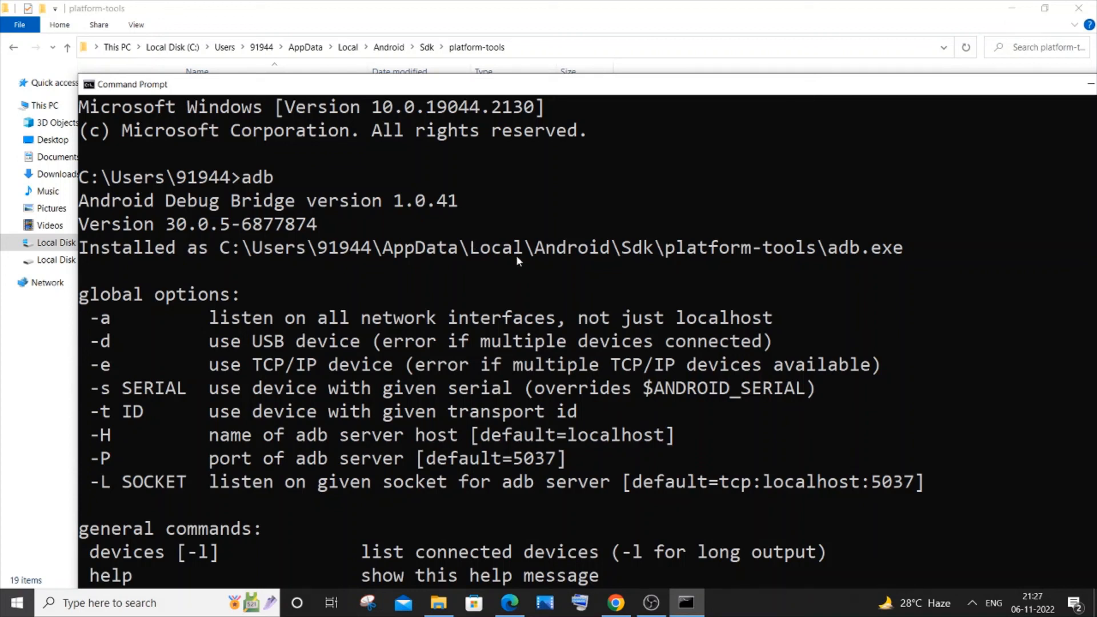